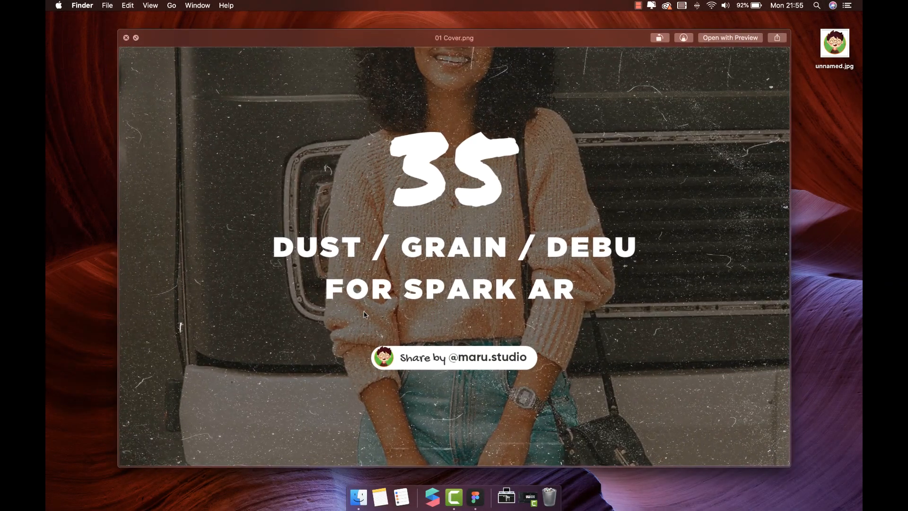
pyautogui.moveTo(567, 370)
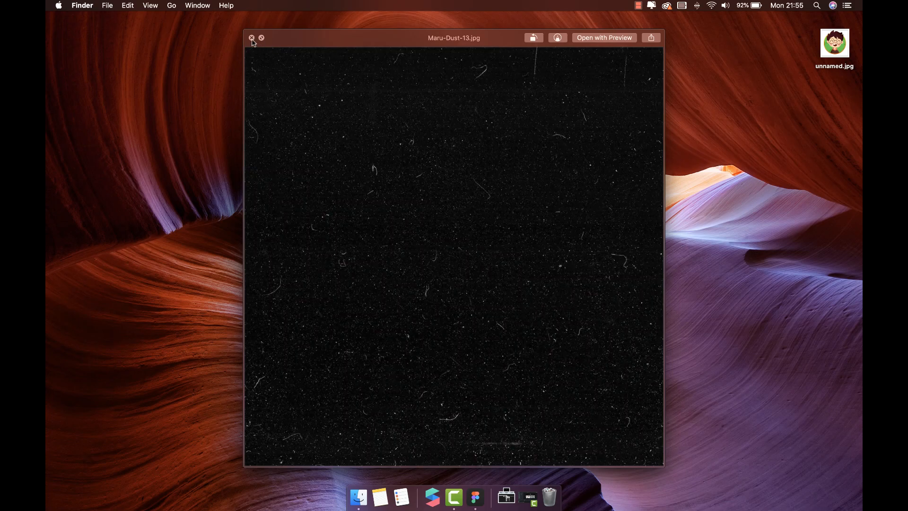
# Step: Close the dust texture Quick Look preview in Finder
pyautogui.click(251, 37)
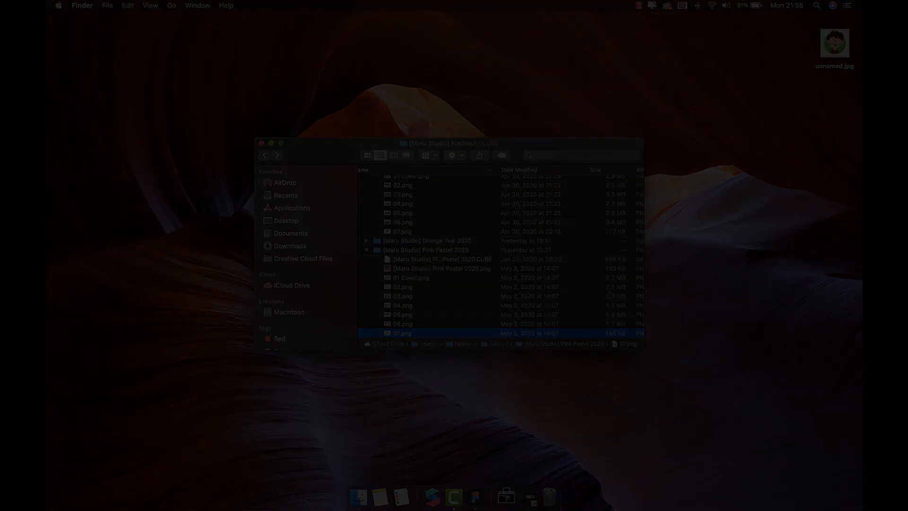
# Step: Show icon-template.psd in Photoshop with the ten numbered pink icons
pyautogui.click(475, 497)
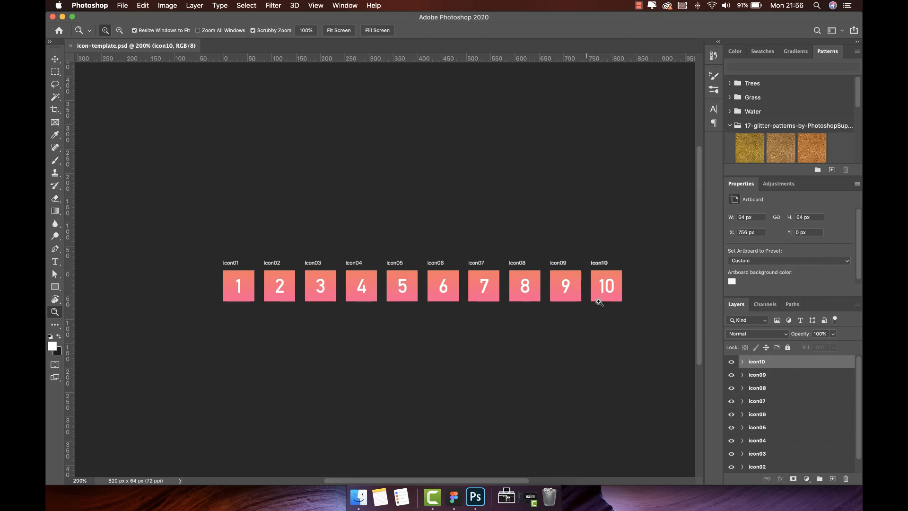
pyautogui.moveTo(641, 300)
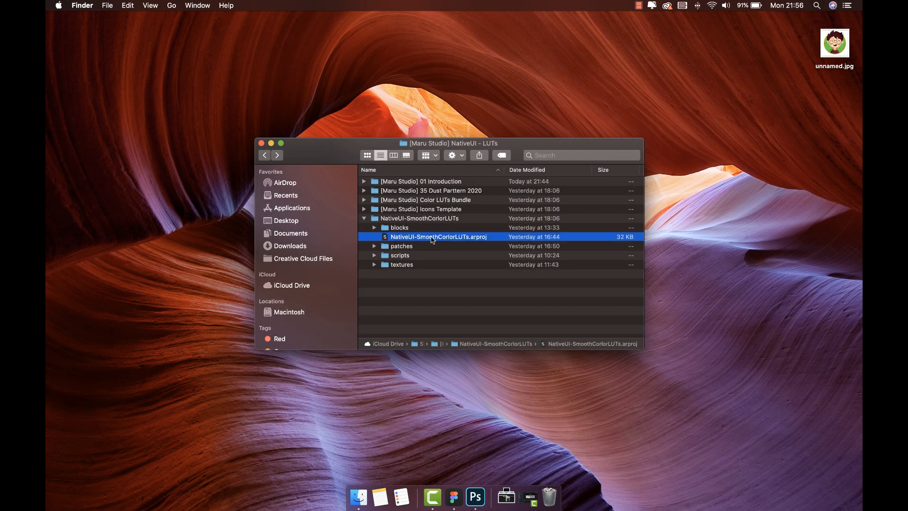
# Step: Open the NativeUI LUTs .arproj and try pickers 2 and 1 in the simulator
pyautogui.doubleClick(438, 237)
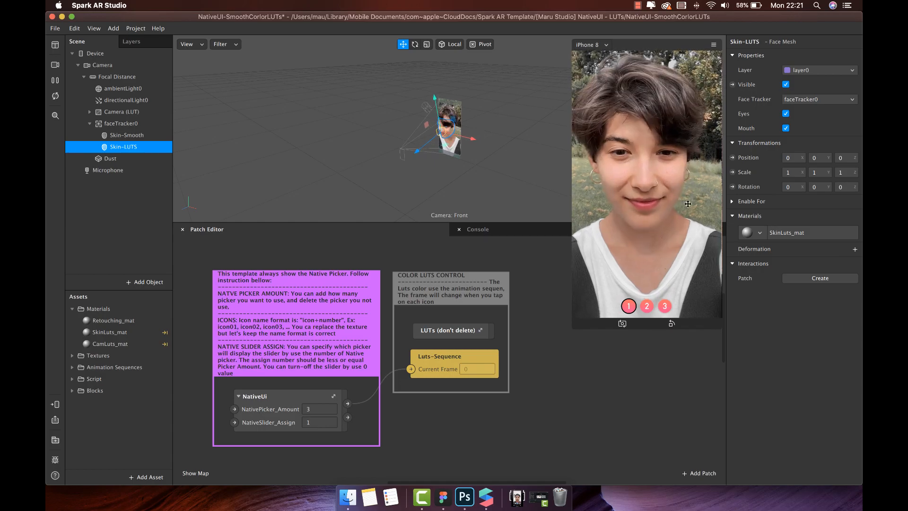
pyautogui.click(646, 306)
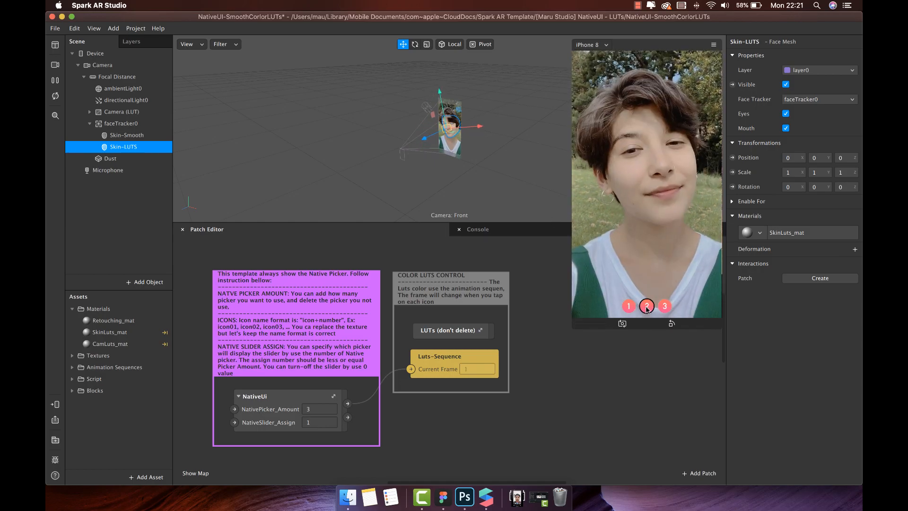
pyautogui.click(628, 305)
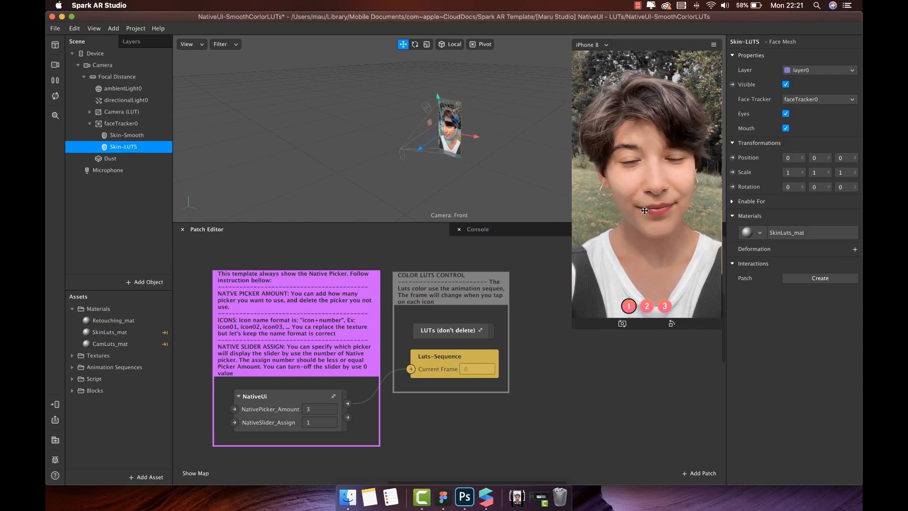
# Step: Set the Retouching_mat material's Skin Smoothing to 50
pyautogui.click(113, 321)
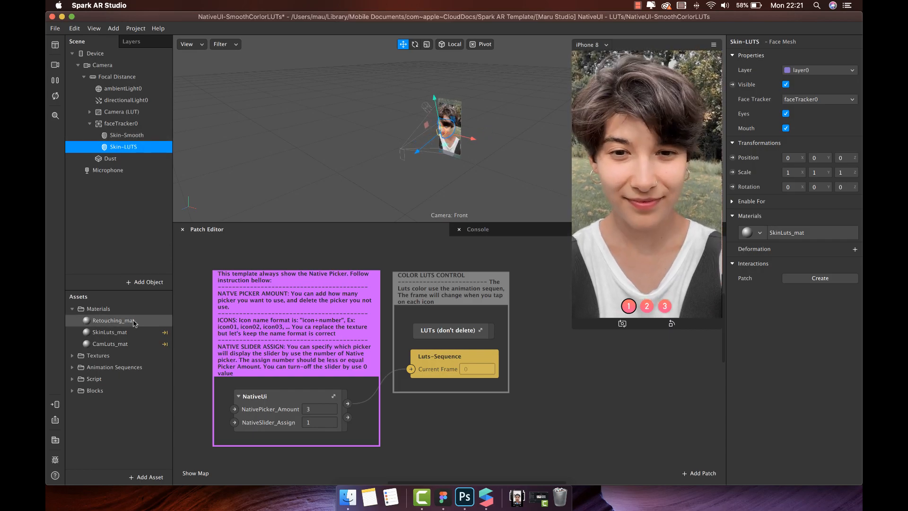
pyautogui.click(113, 320)
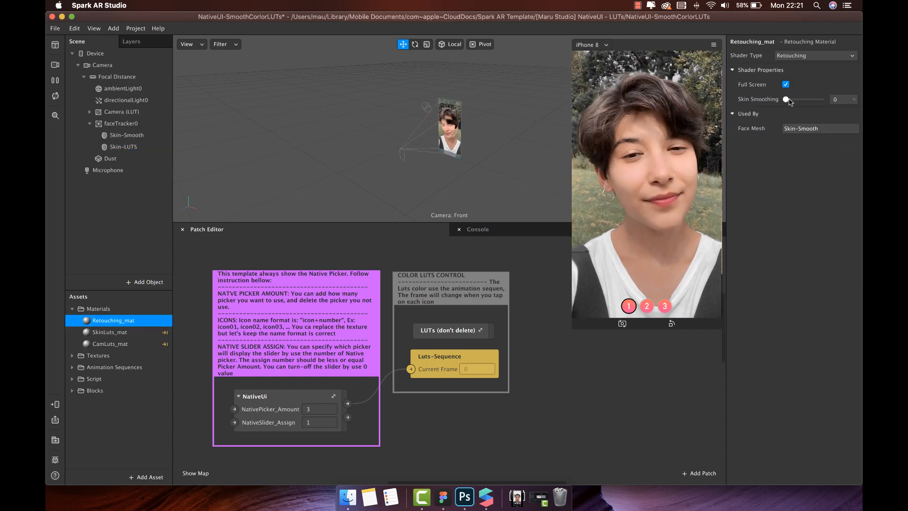
pyautogui.moveTo(786, 99); pyautogui.dragTo(820, 100)
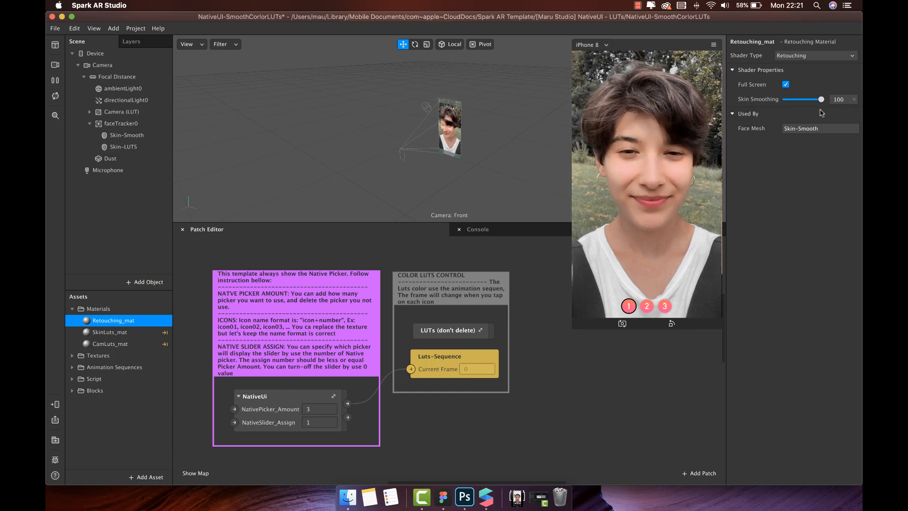
pyautogui.moveTo(820, 100); pyautogui.dragTo(804, 100)
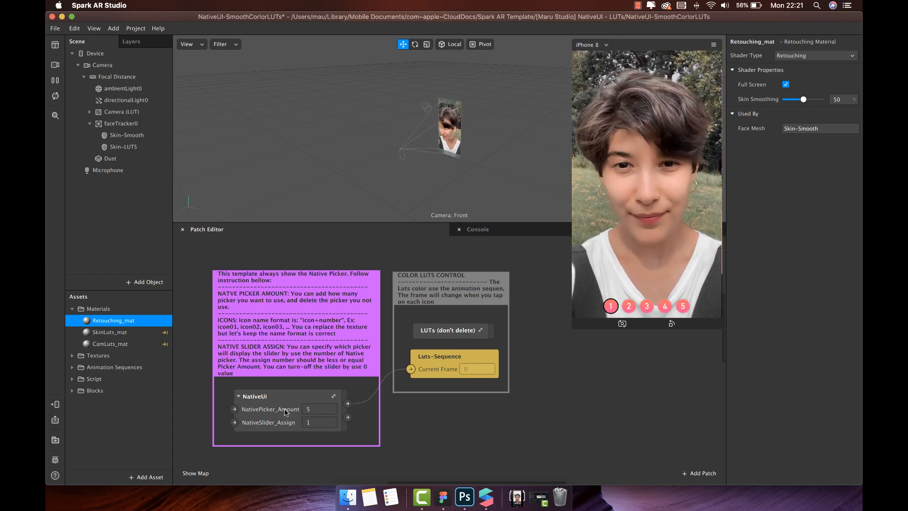
# Step: Set NativePicker_Amount to 9 and test pickers 8, 4 and 3 in the simulator
pyautogui.click(682, 306)
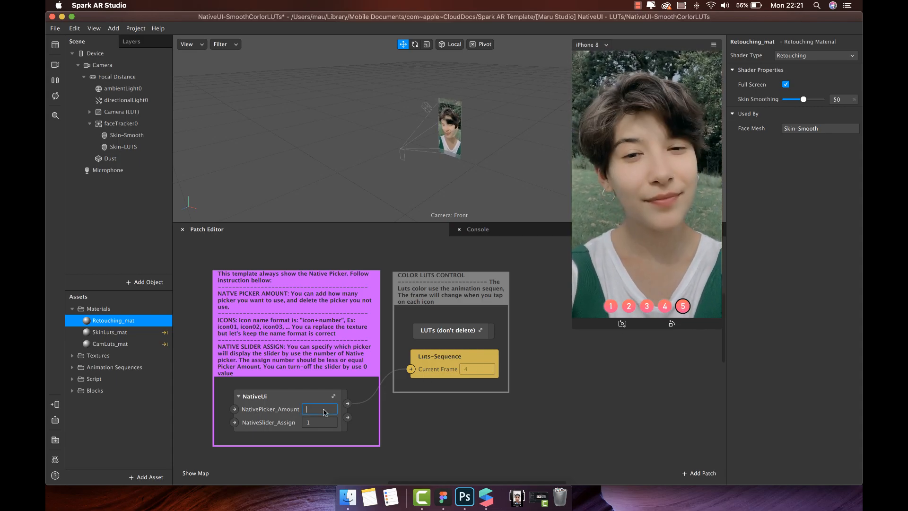
pyautogui.write('9')
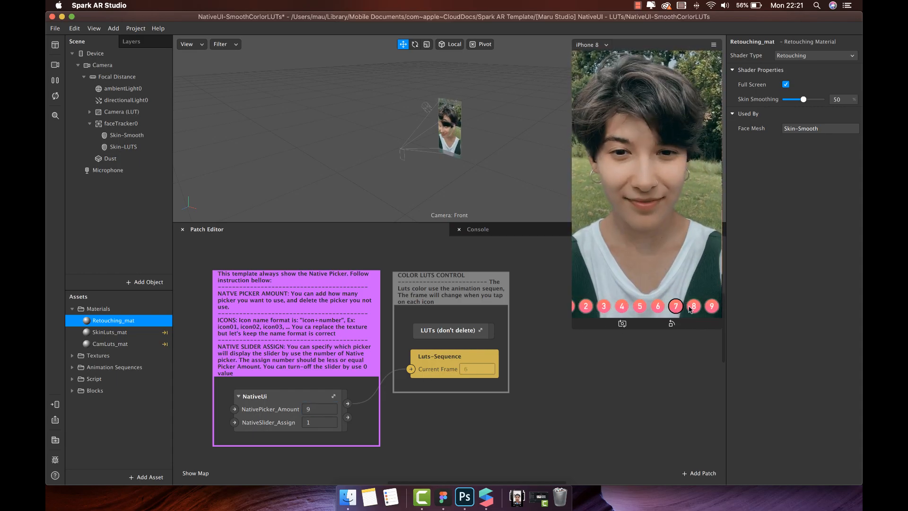
pyautogui.click(693, 306)
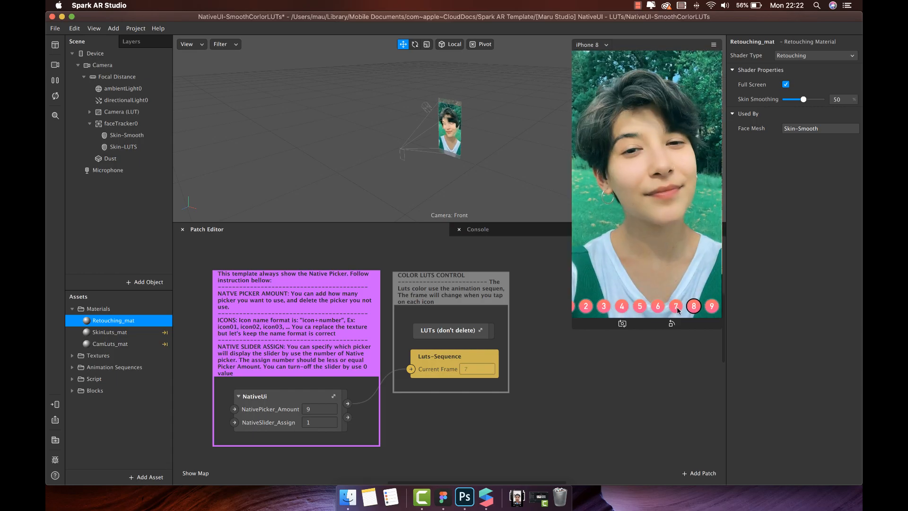
pyautogui.click(620, 306)
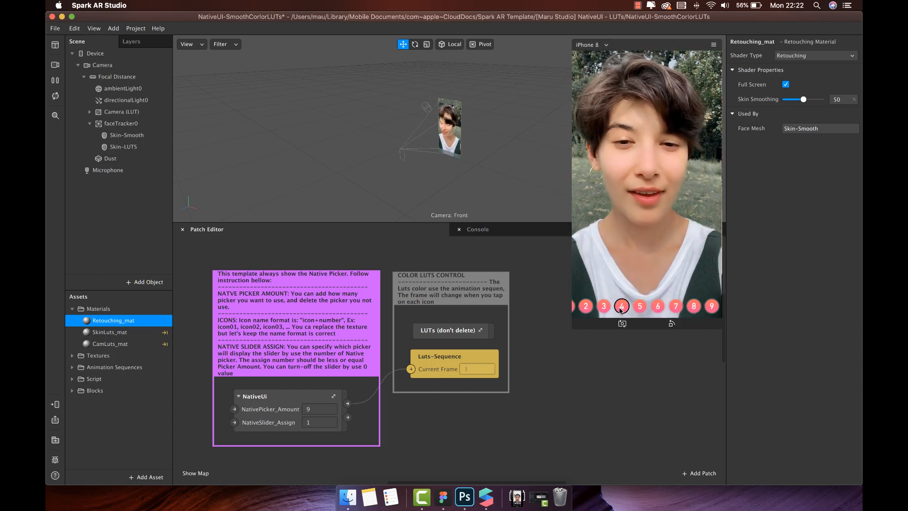
pyautogui.click(585, 305)
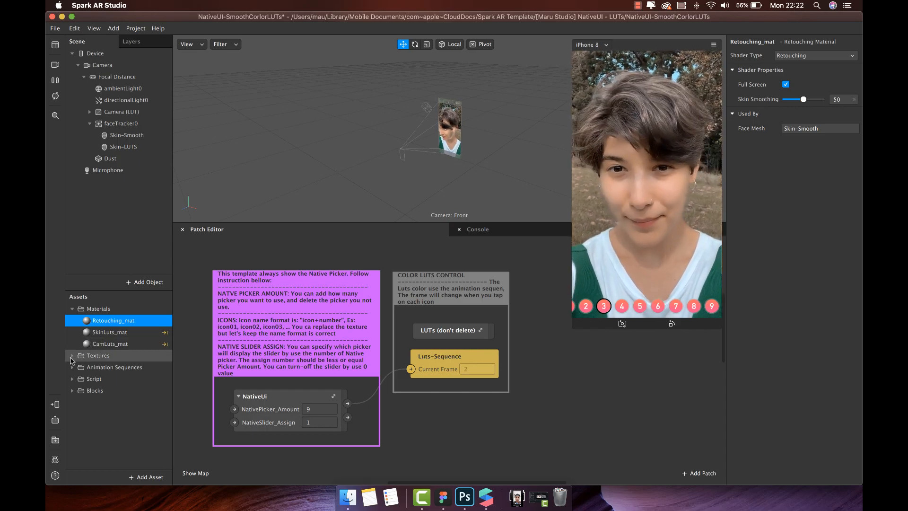
# Step: Set NativePicker_Amount to 10, make icon10 uncompressed and try picker 10 in the simulator
pyautogui.click(319, 409)
pyautogui.write('10')
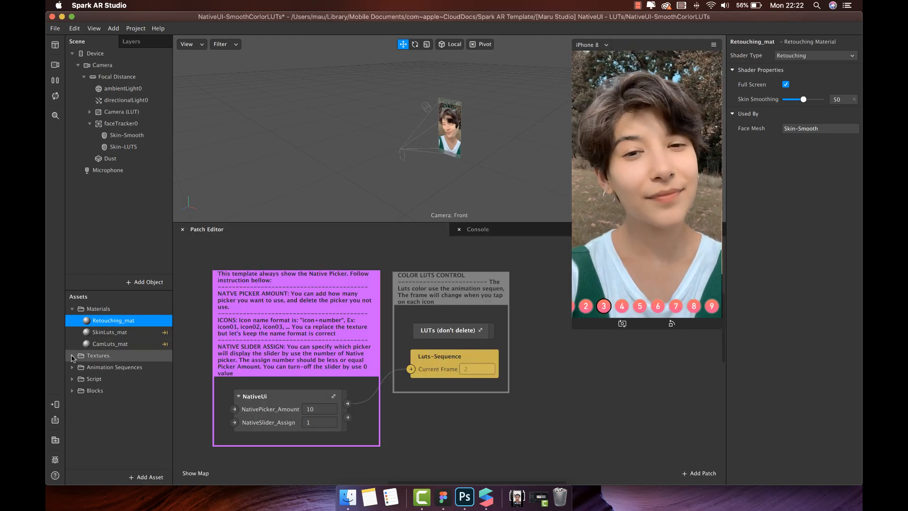
pyautogui.click(72, 355)
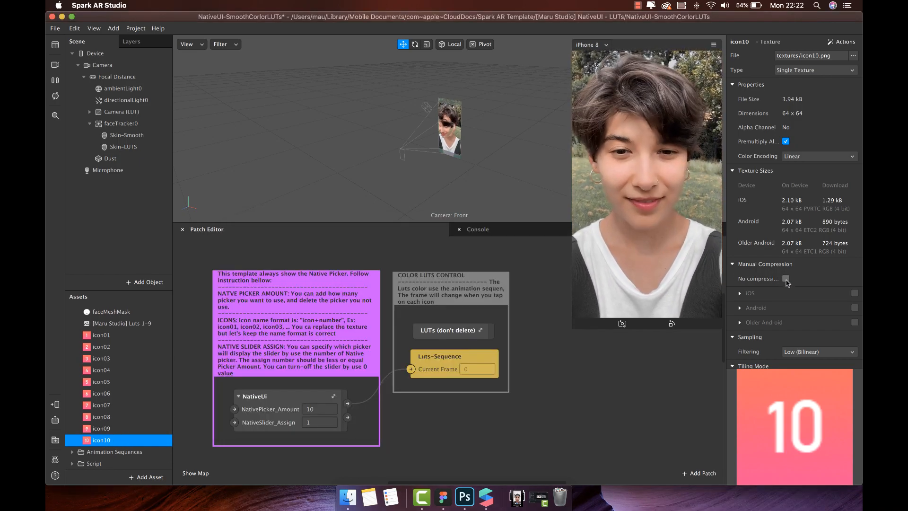
pyautogui.click(786, 278)
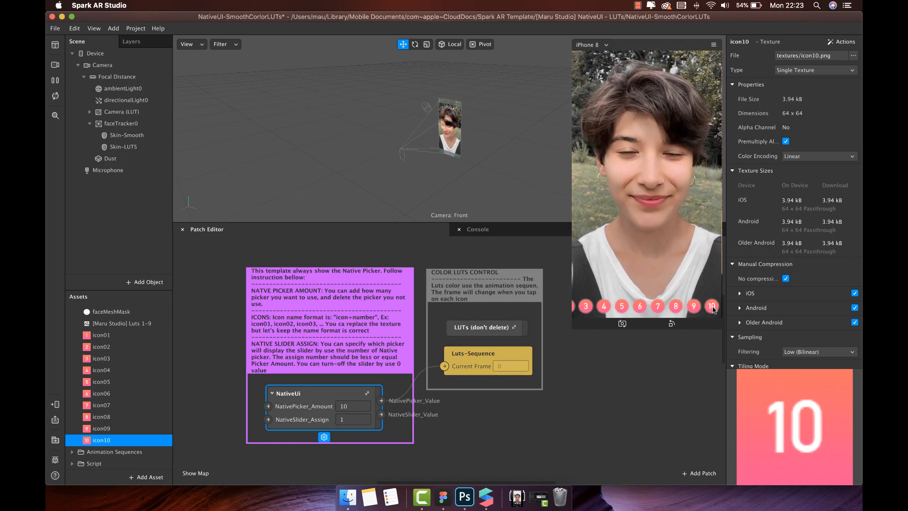
pyautogui.click(711, 305)
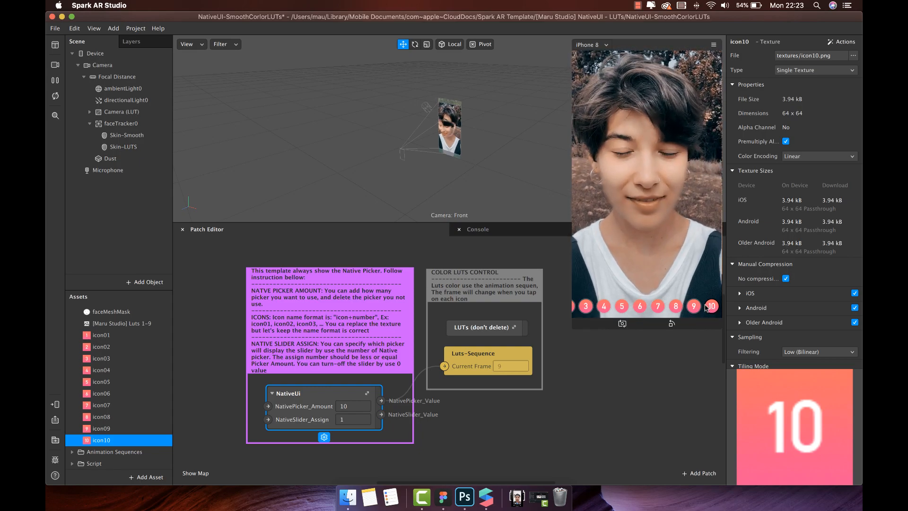
pyautogui.click(675, 305)
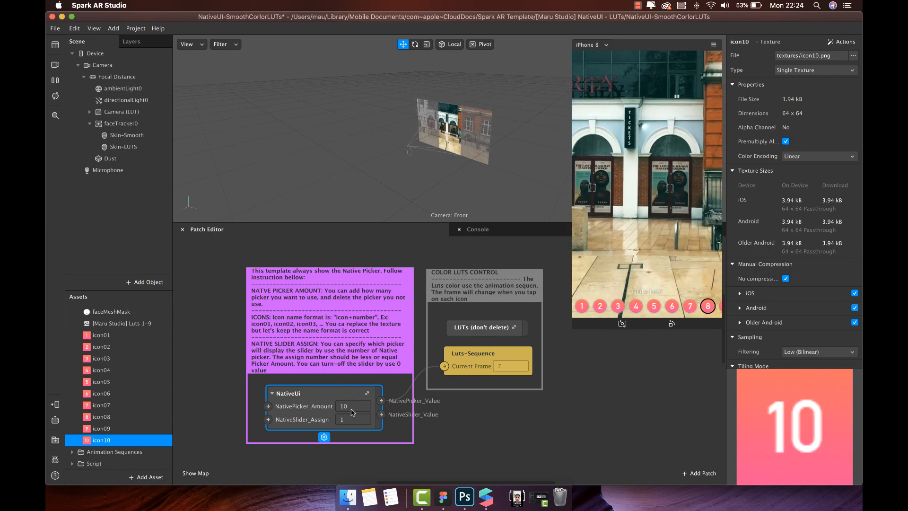
# Step: Set NativeSlider_Assign to 2 so the slider appears on picker 2
pyautogui.click(353, 419)
pyautogui.write('2')
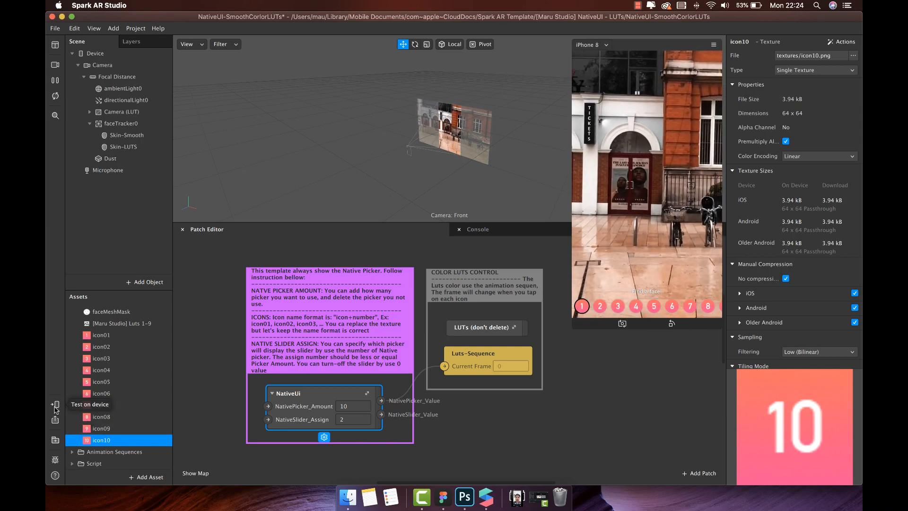
# Step: Send the effect to Instagram Camera and adjust the dust slider on the phone
pyautogui.click(54, 404)
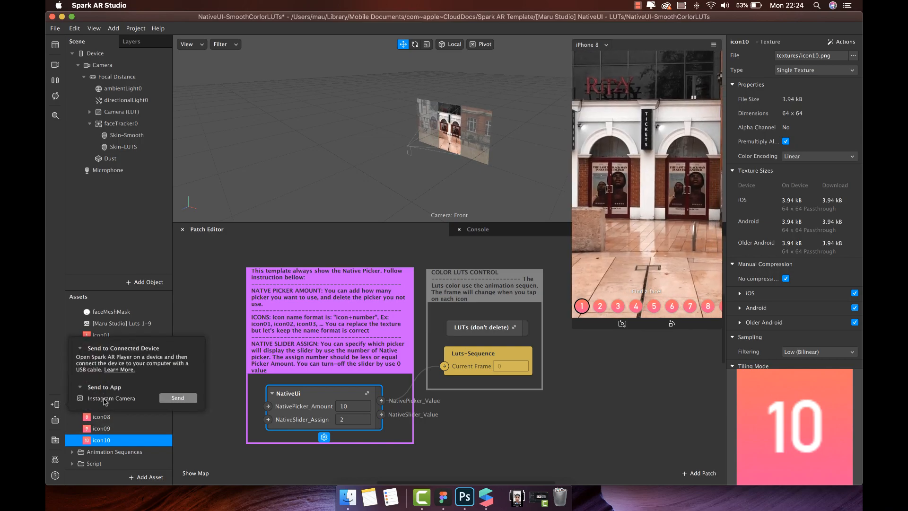
pyautogui.click(178, 397)
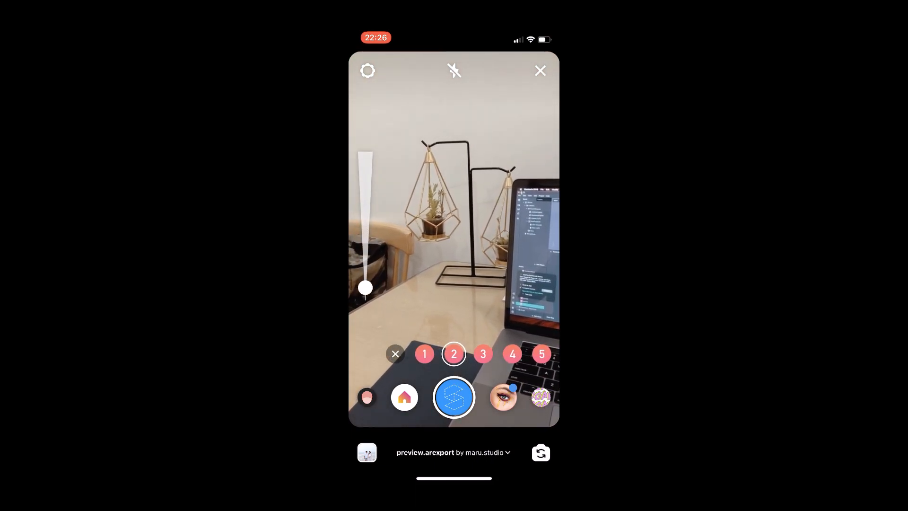
pyautogui.moveTo(365, 288); pyautogui.dragTo(365, 233)
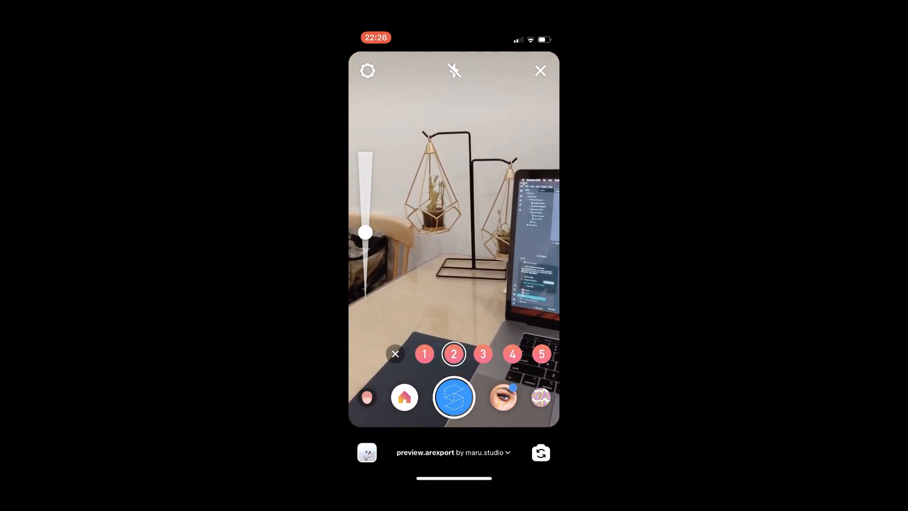
pyautogui.moveTo(365, 231); pyautogui.dragTo(354, 274)
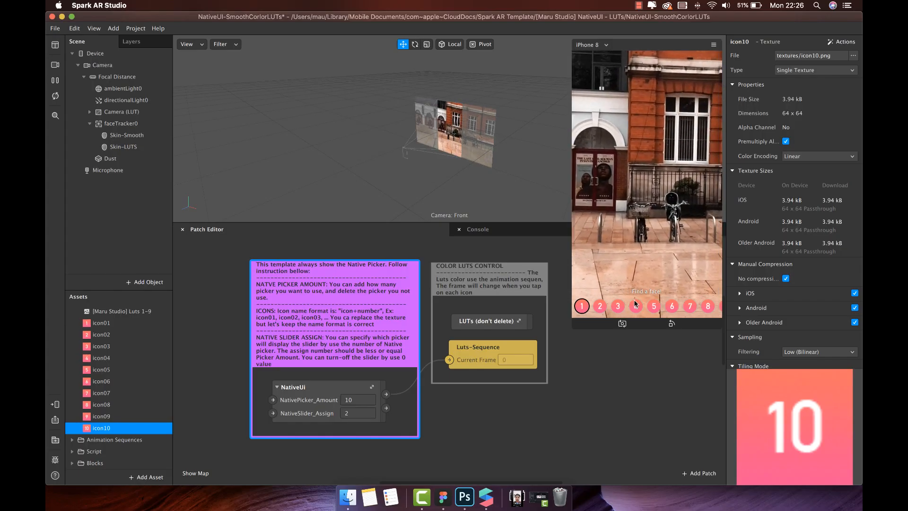
# Step: Tune the Dust block to Runtime about 0.01 and Texture Scale about 0.57
pyautogui.click(109, 158)
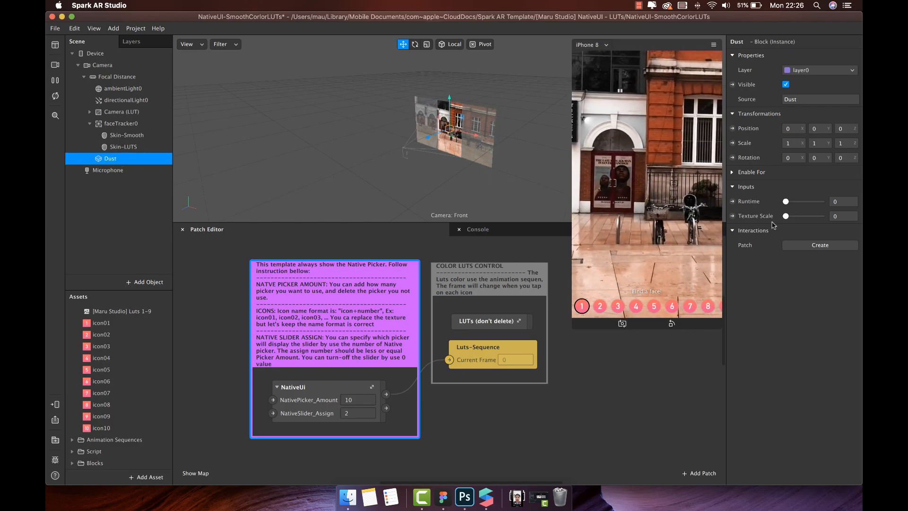
pyautogui.moveTo(786, 200); pyautogui.dragTo(794, 200)
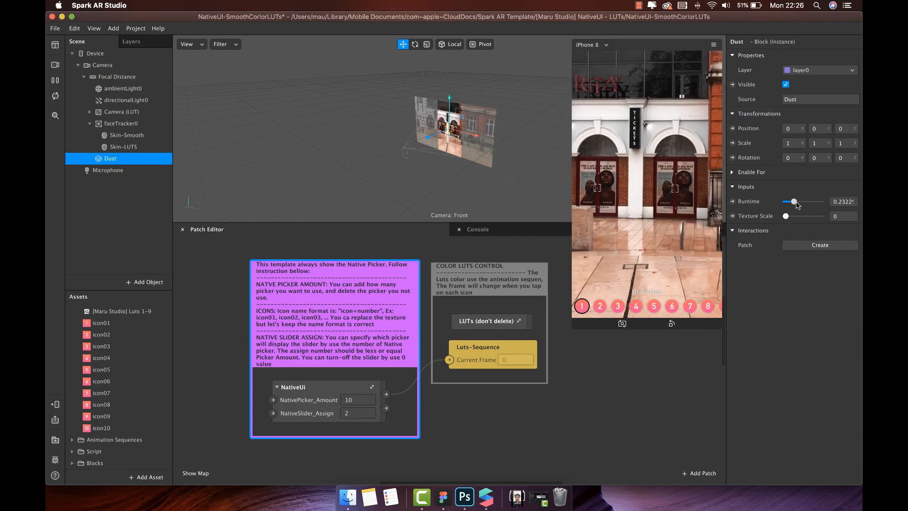
pyautogui.moveTo(793, 201); pyautogui.dragTo(803, 201)
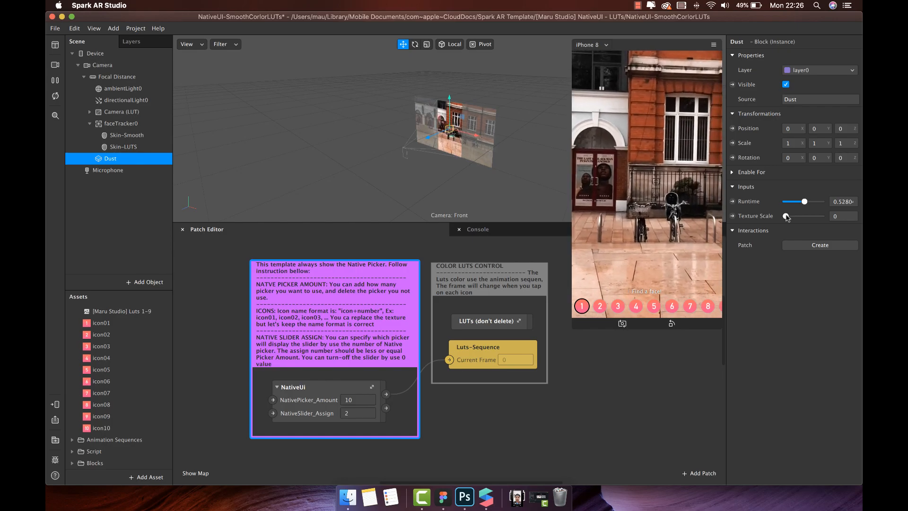
pyautogui.moveTo(786, 216); pyautogui.dragTo(814, 215)
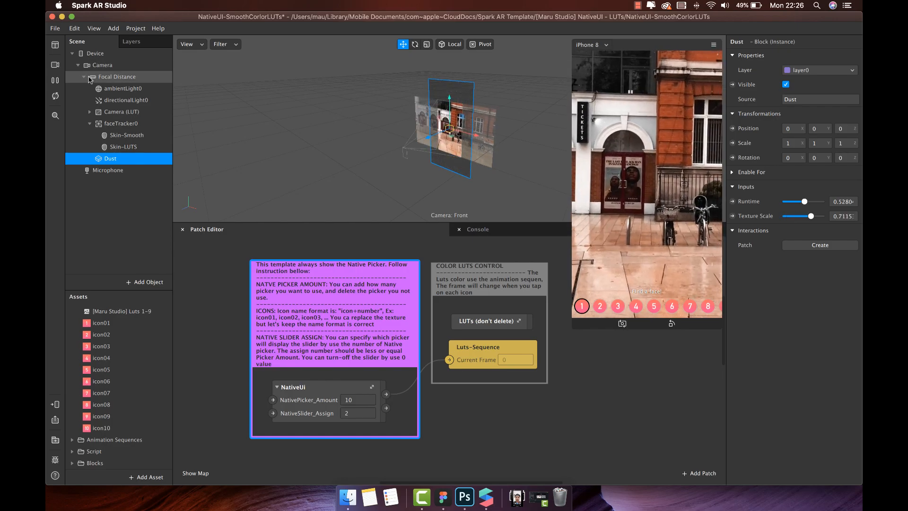
pyautogui.moveTo(814, 215); pyautogui.dragTo(810, 216)
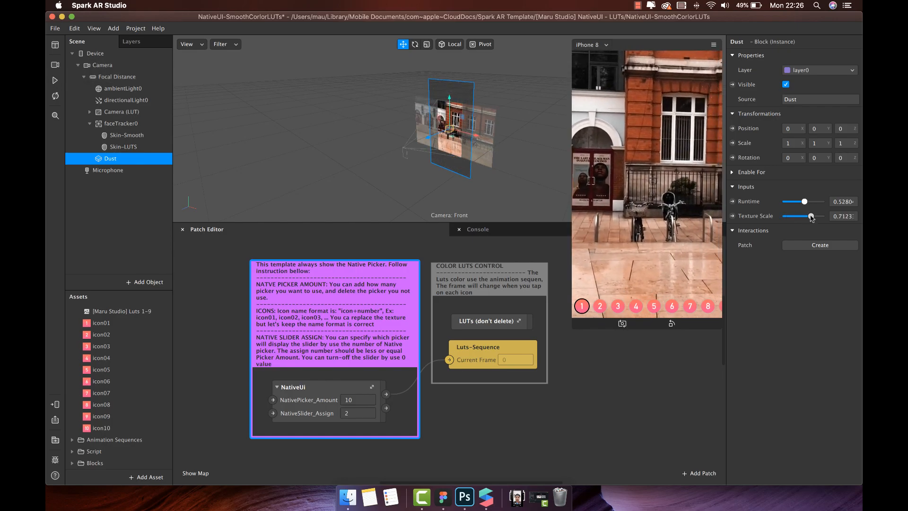
pyautogui.moveTo(810, 215); pyautogui.dragTo(821, 216)
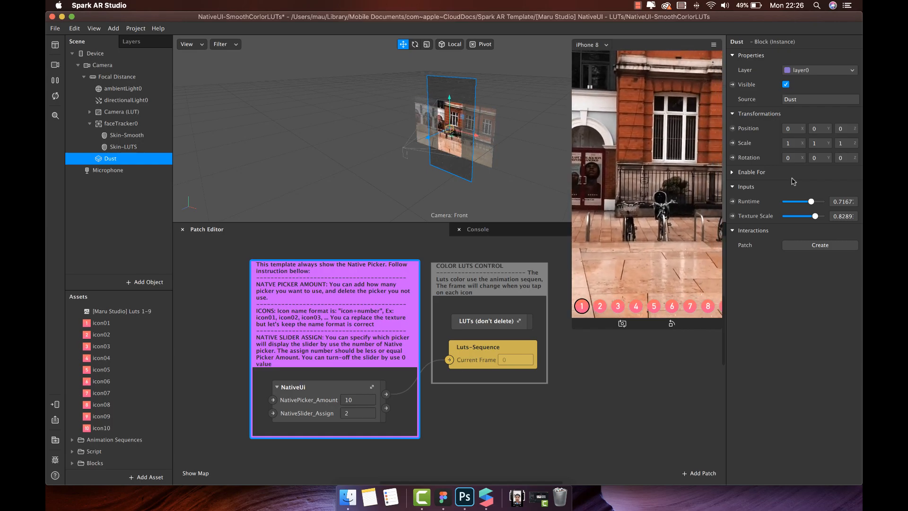
pyautogui.moveTo(805, 201); pyautogui.dragTo(820, 201)
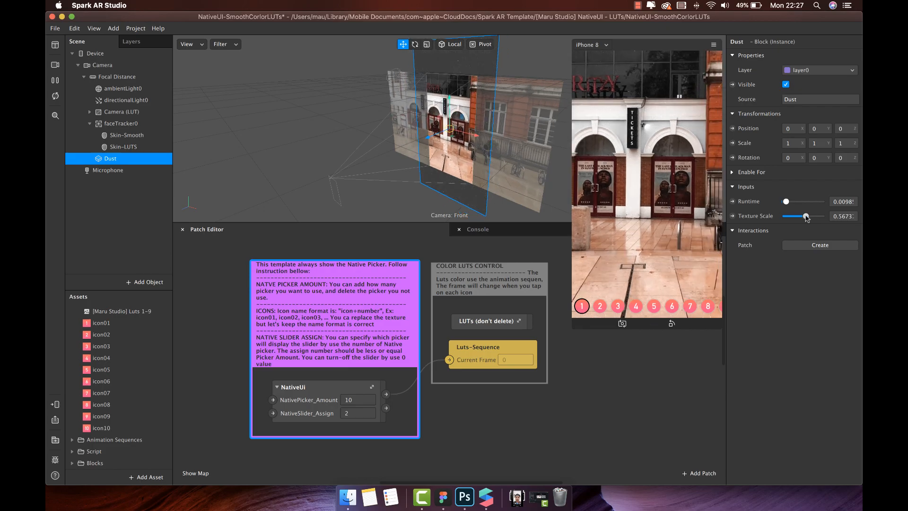
# Step: Adjust the Dust Texture Scale and set NativeSlider_Assign to 1
pyautogui.moveTo(805, 216); pyautogui.dragTo(793, 216)
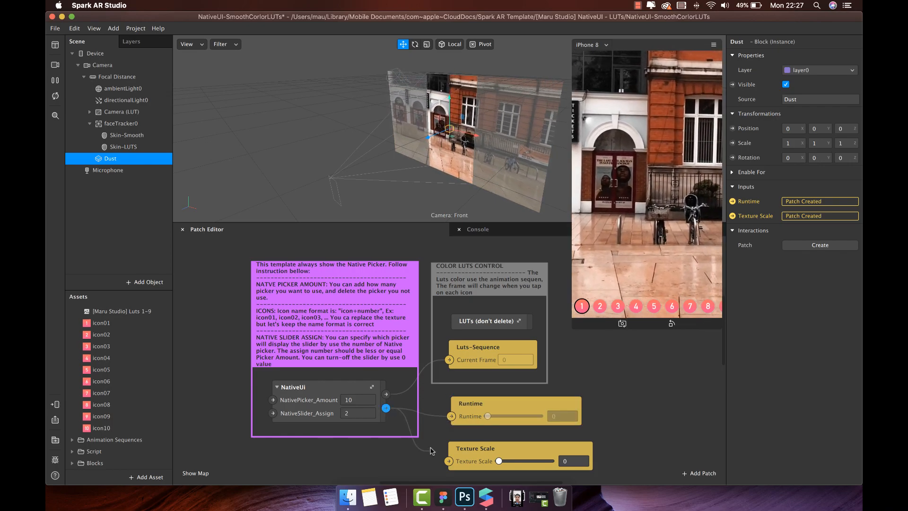
pyautogui.click(474, 447)
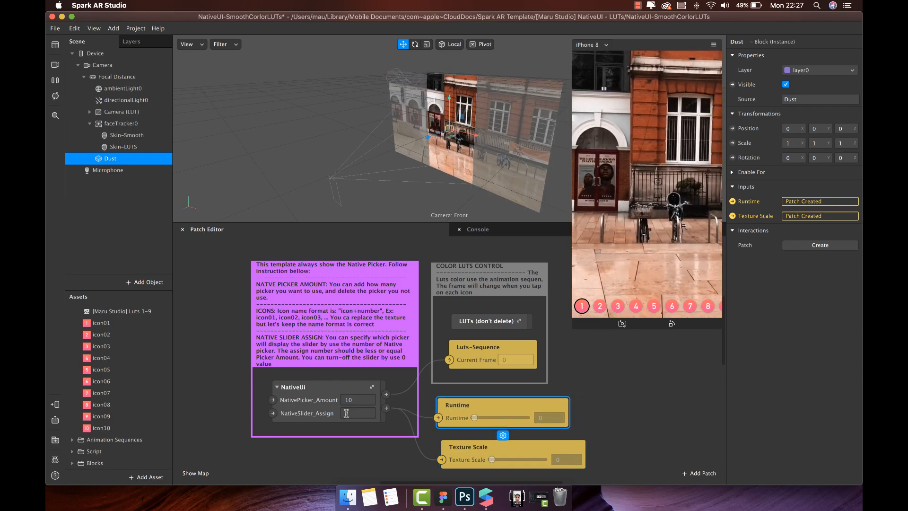
pyautogui.write('1')
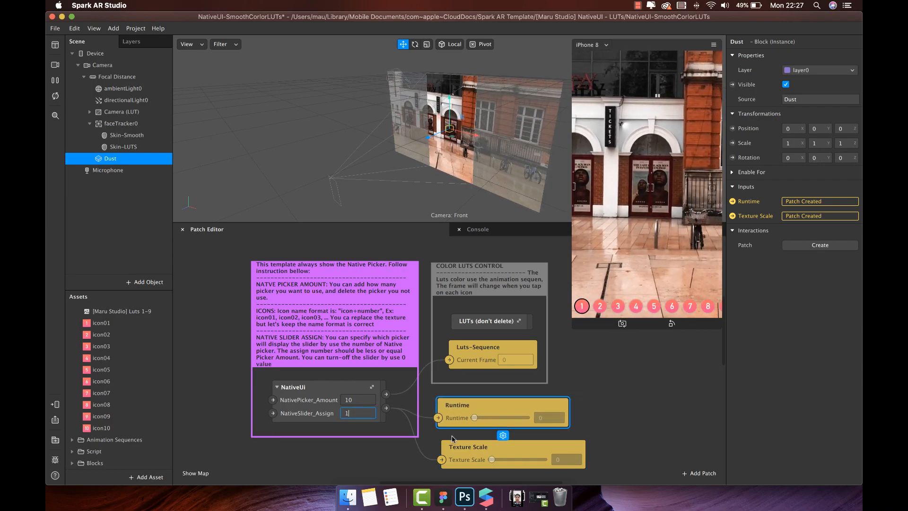
pyautogui.write('1')
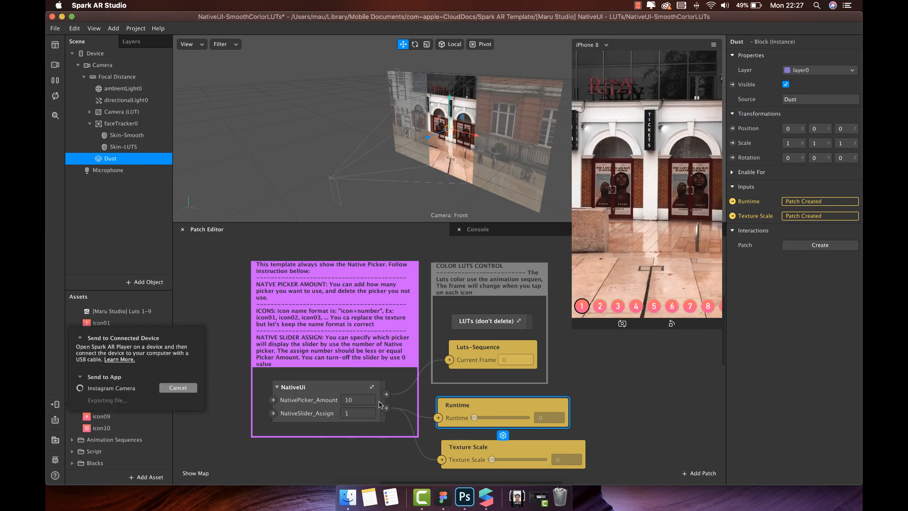
# Step: Run the dust effect on the phone in Instagram Camera with the slider on picker 1
pyautogui.click(110, 388)
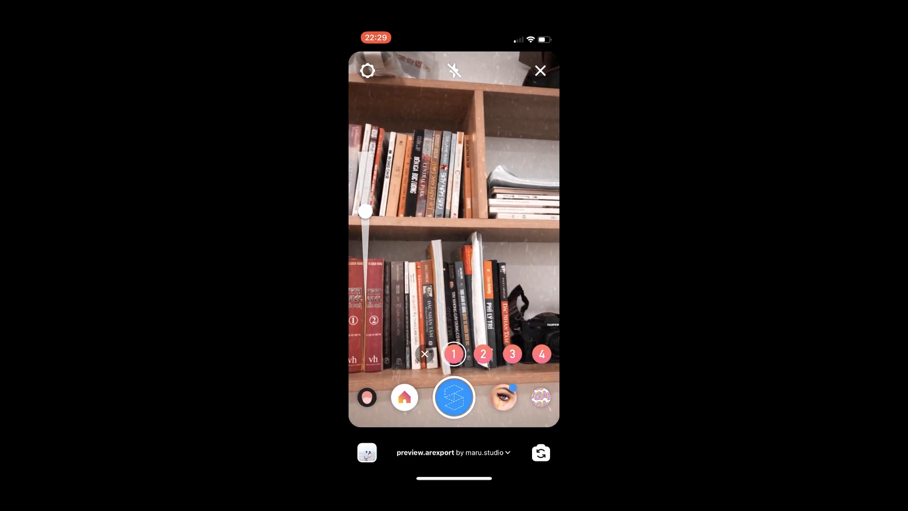
pyautogui.click(484, 354)
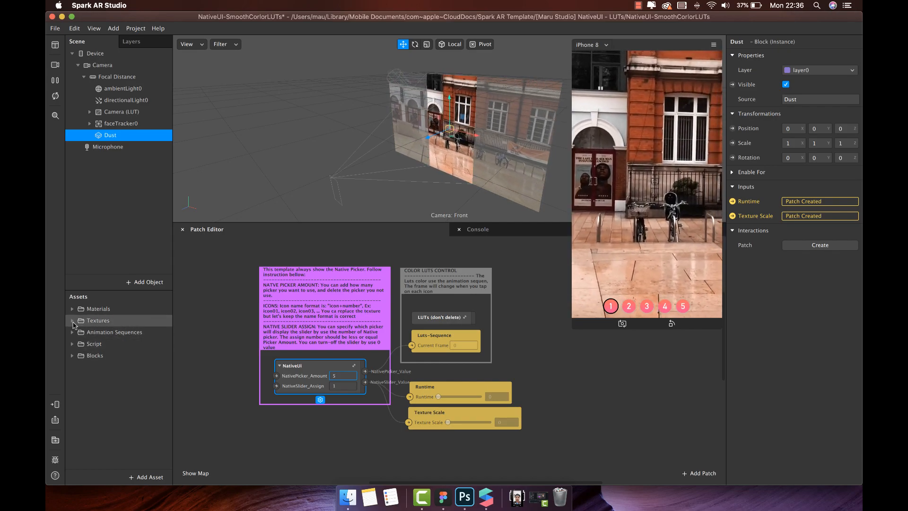
# Step: Delete the old [Maru Studio] Luts 1-9 texture sequence from the project and disk
pyautogui.click(73, 321)
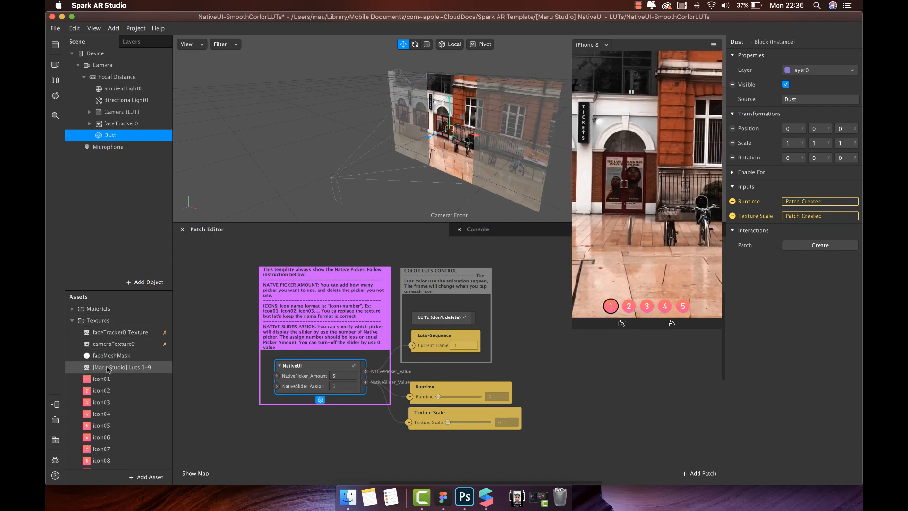
pyautogui.click(122, 367)
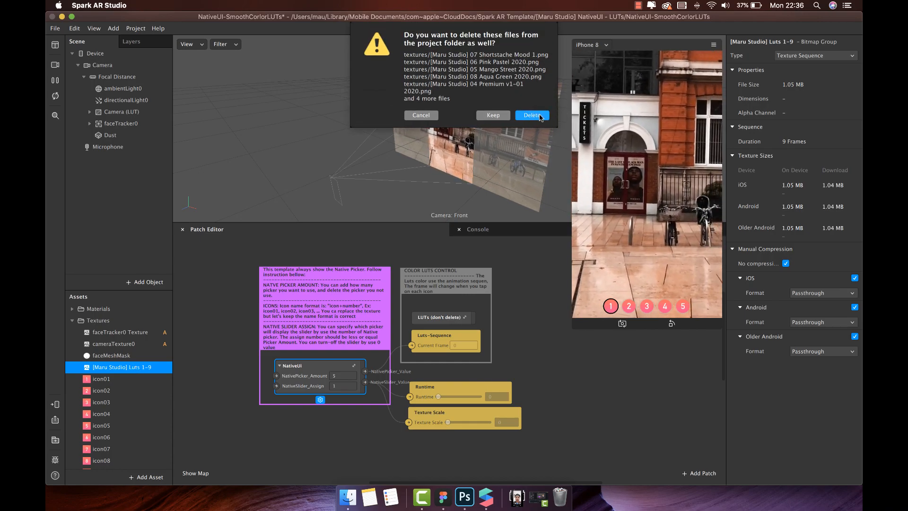
pyautogui.click(531, 114)
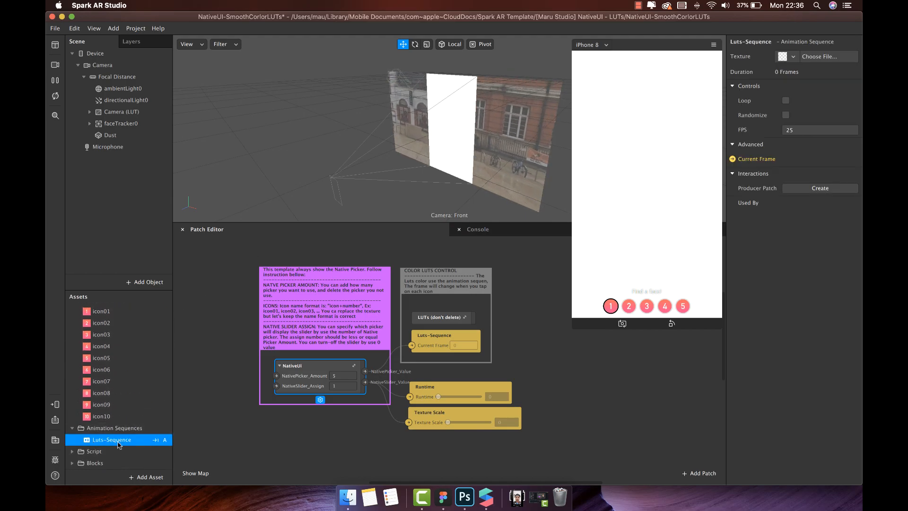
# Step: Import five LUT PNGs from the LUTs folder as Luts-Sequence's new image texture
pyautogui.click(794, 57)
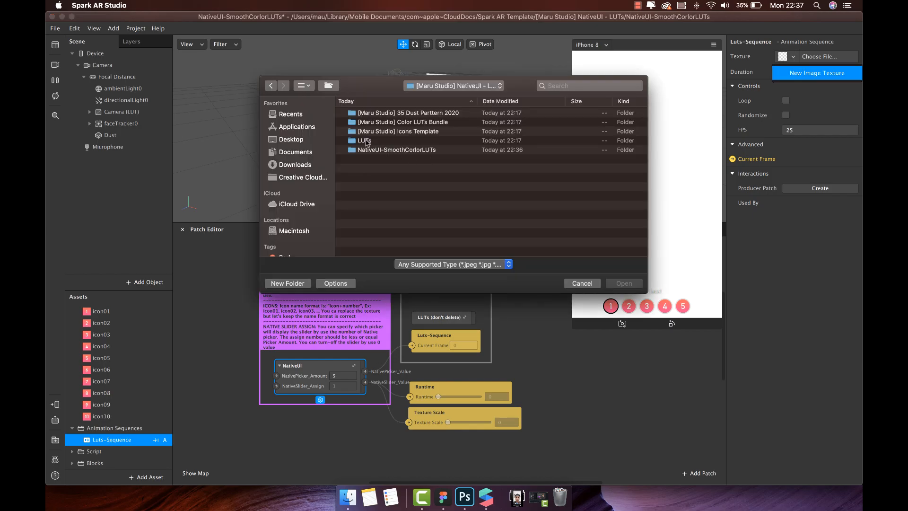
pyautogui.doubleClick(361, 140)
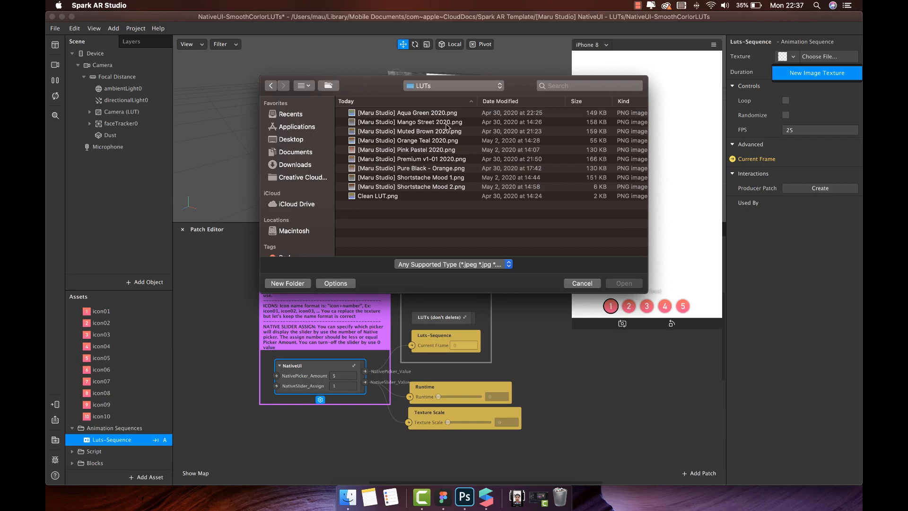
pyautogui.click(412, 177)
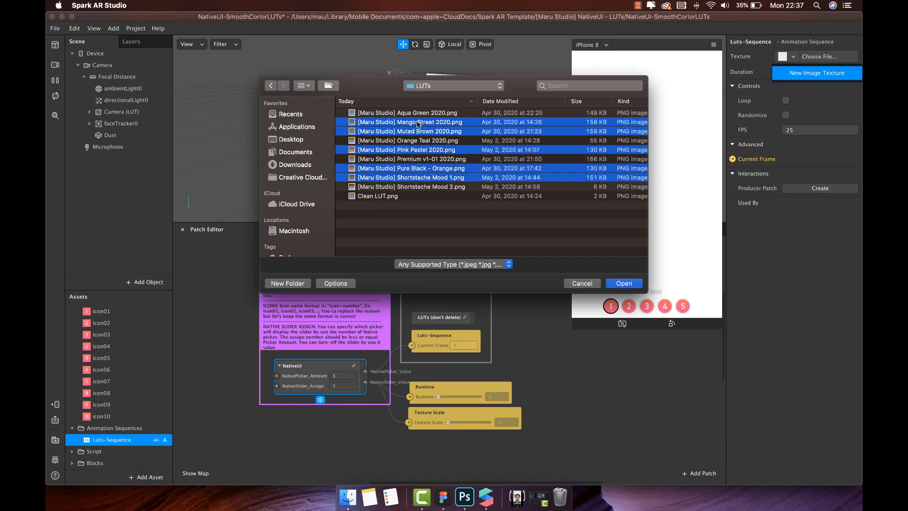
pyautogui.click(624, 282)
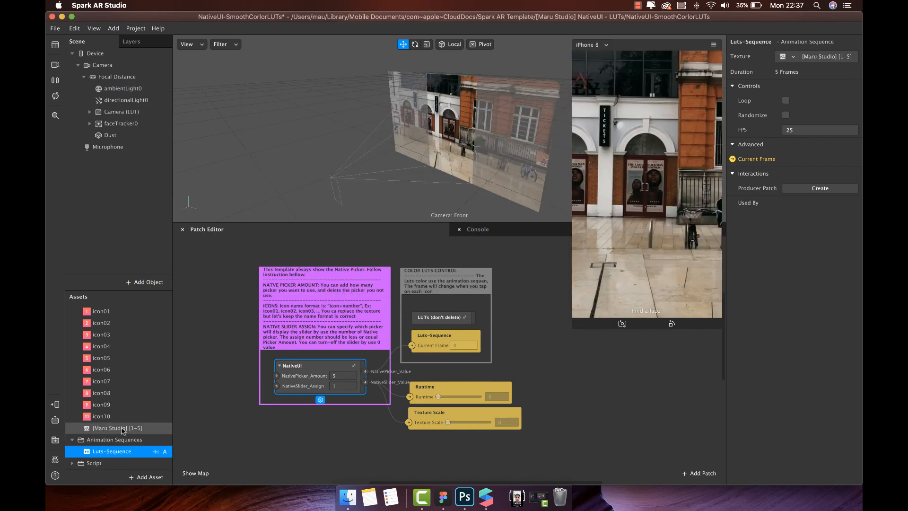
# Step: Set the new [Maru Studio] [1-5] LUT sequence to No compression
pyautogui.click(112, 427)
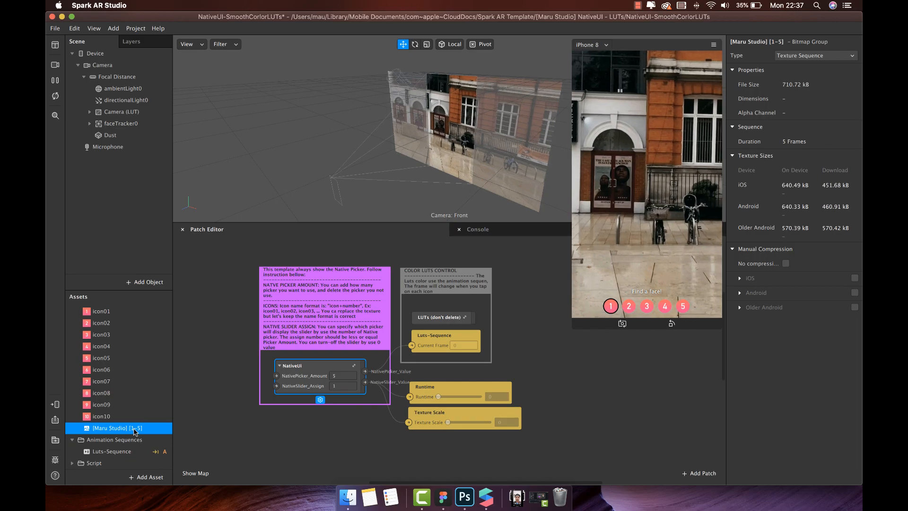
pyautogui.click(786, 264)
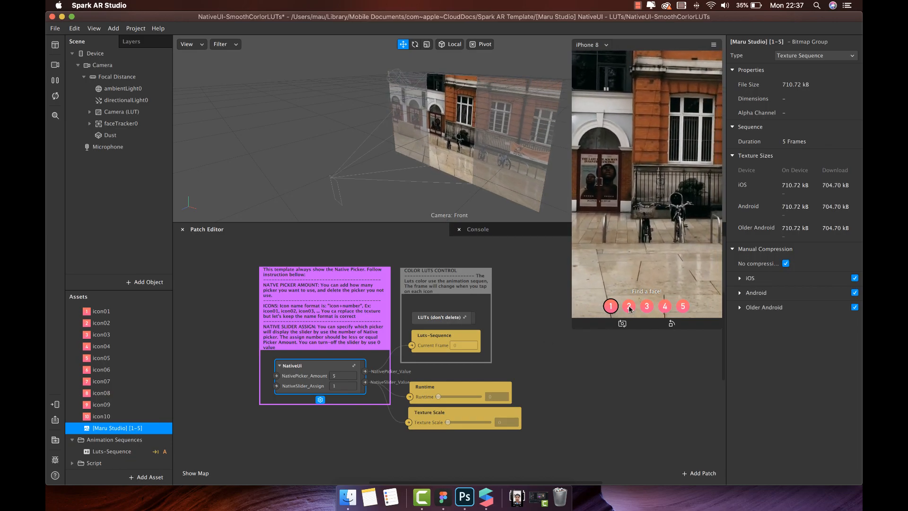
# Step: Preview the third and fifth LUT pickers' colour grades in the simulator
pyautogui.click(646, 305)
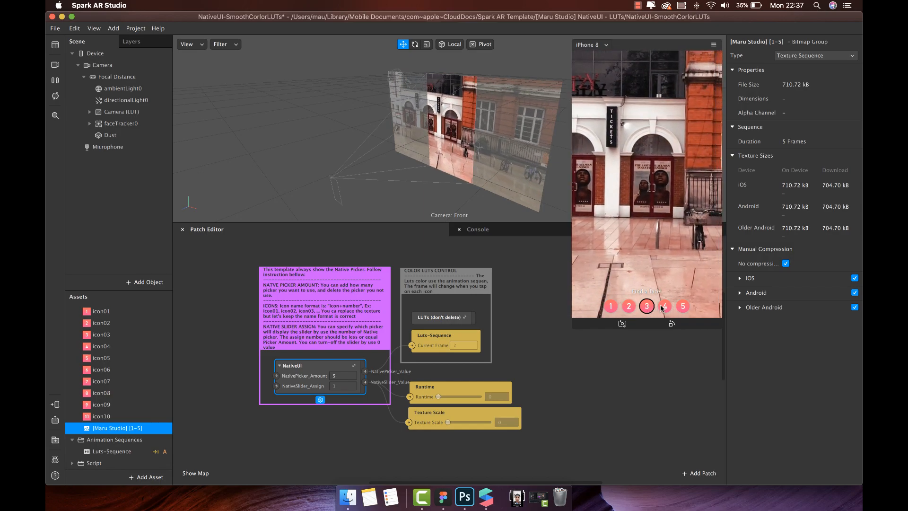
pyautogui.click(682, 306)
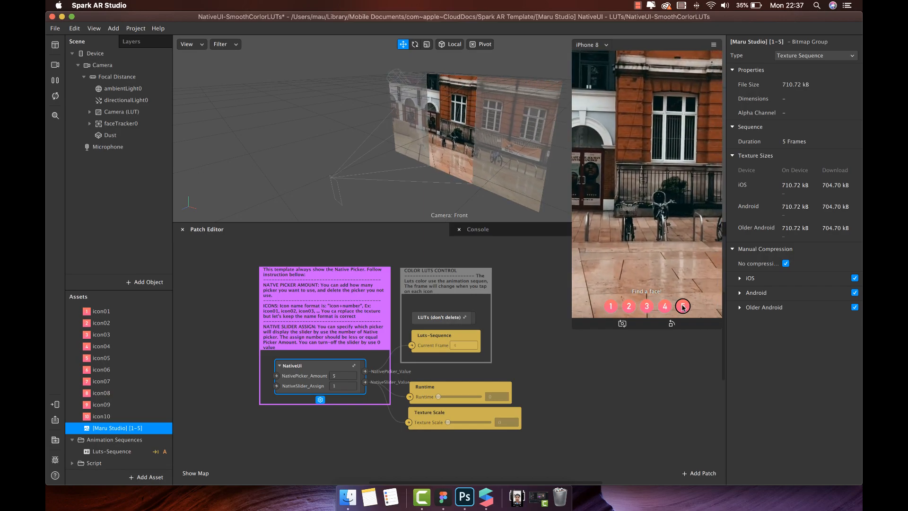
pyautogui.click(682, 306)
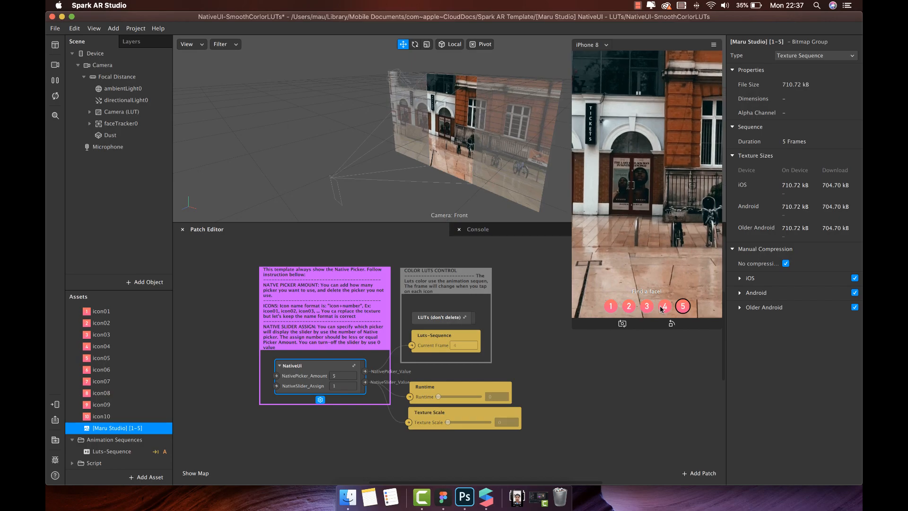